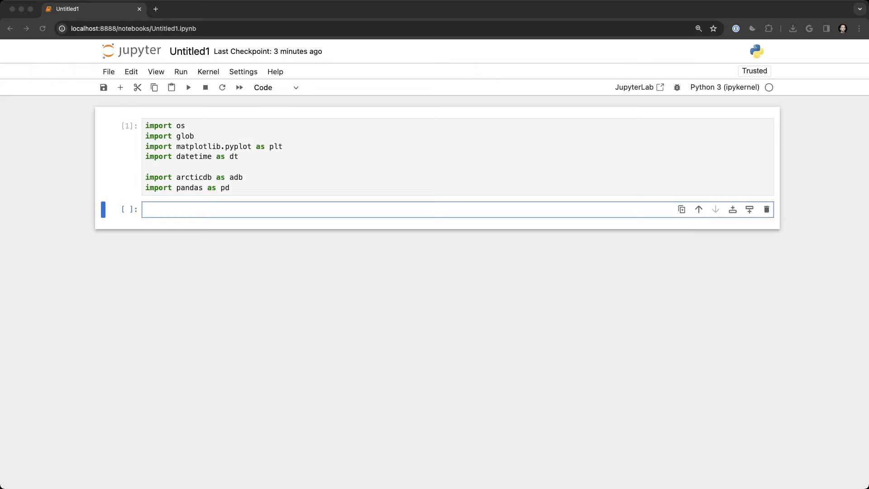
Connect to ArcticDB at lmdb://equity_options and get the options library.
text(arctic = adb.Arctic("lmdb://equity_options"))
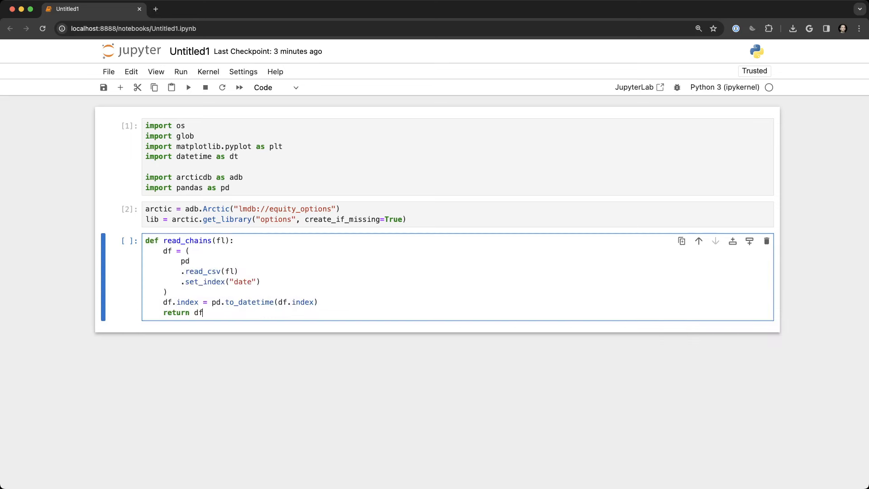
Run the read_chains definition so the CSV loader with a date index is available.
key(shift+enter)
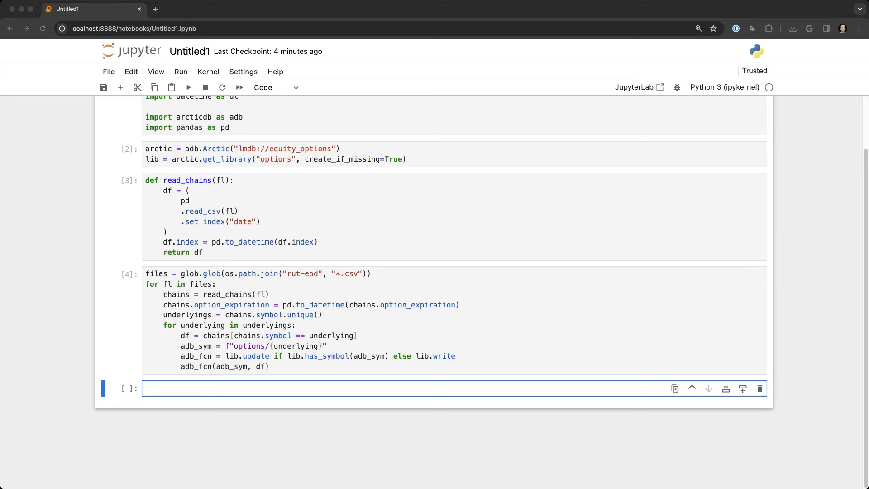
Read options/RUT back from the library into rut and review the displayed DataFrame.
text(rut = lib.read("options/RUT").data)
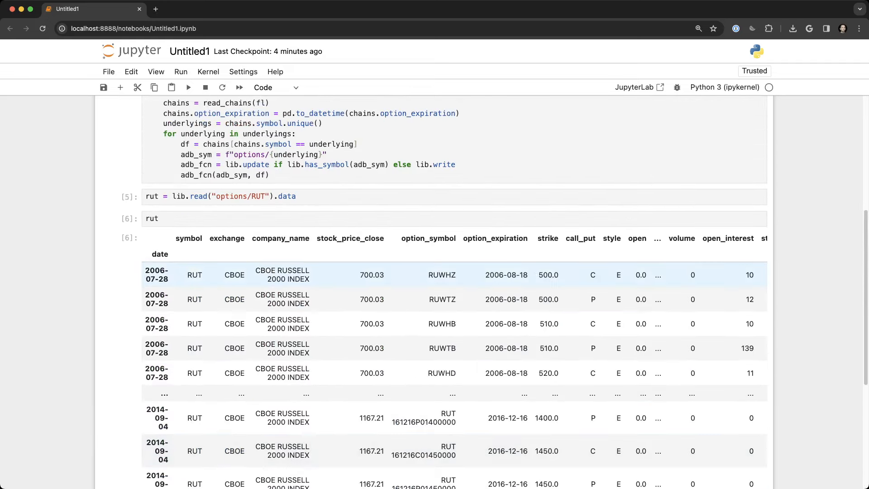
scroll(down, 3)
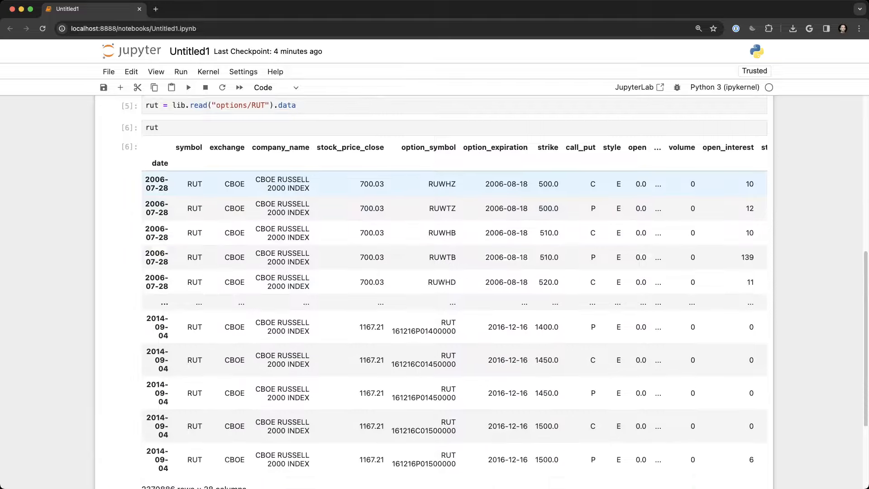
scroll(down, 3)
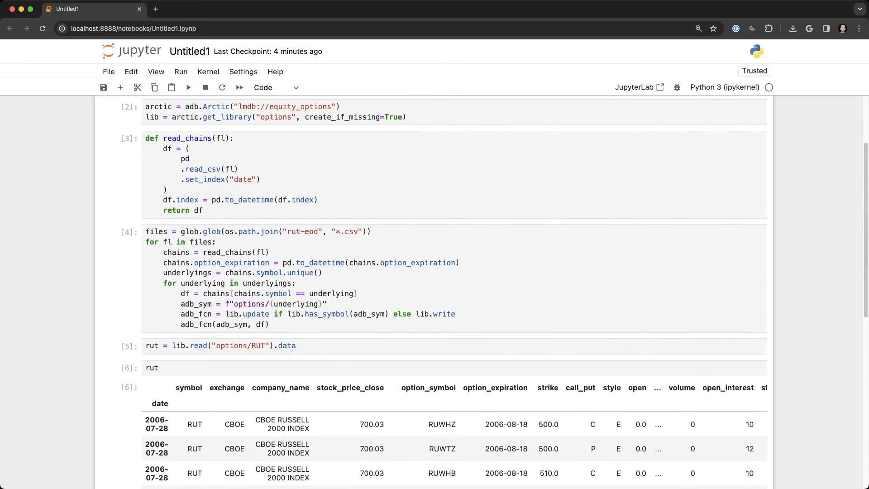
scroll(down, 3)
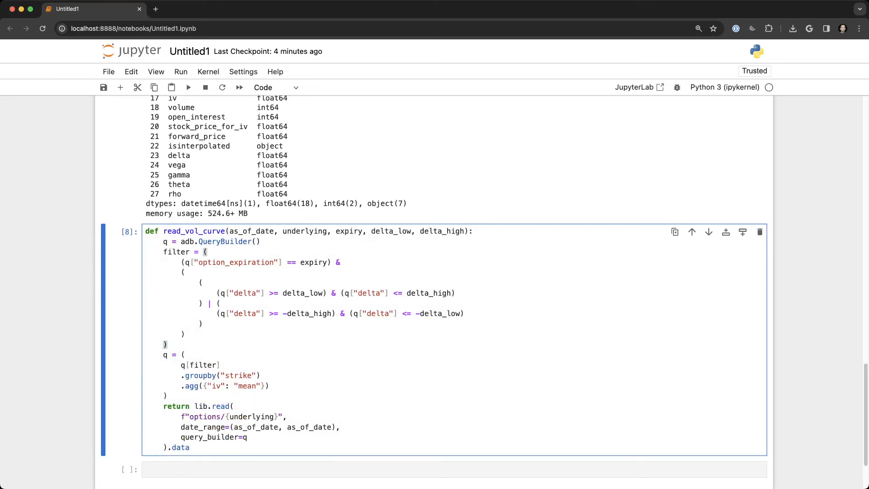
Select code in the read_vol_curve cell that filters by expiry and delta band and averages iv per strike.
drag(183, 263, 186, 334)
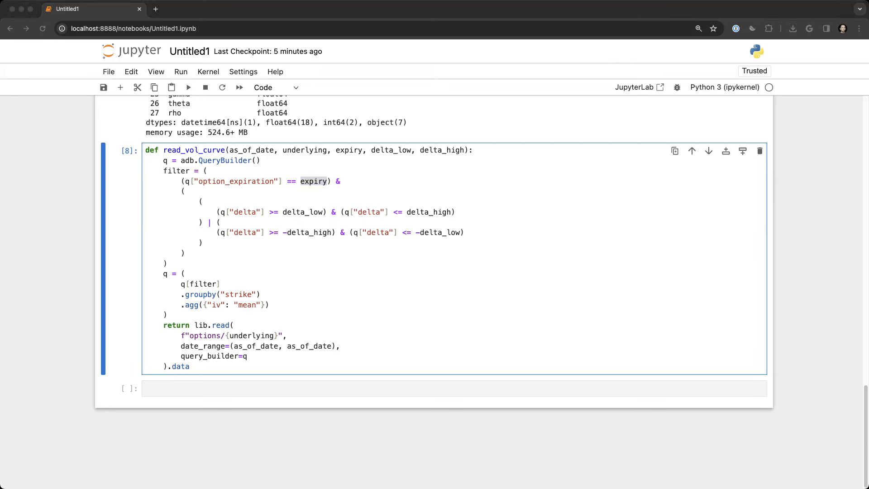
Scroll down past query_expirations, which sums volume per expiry beyond the dte cutoff.
scroll(down, 3)
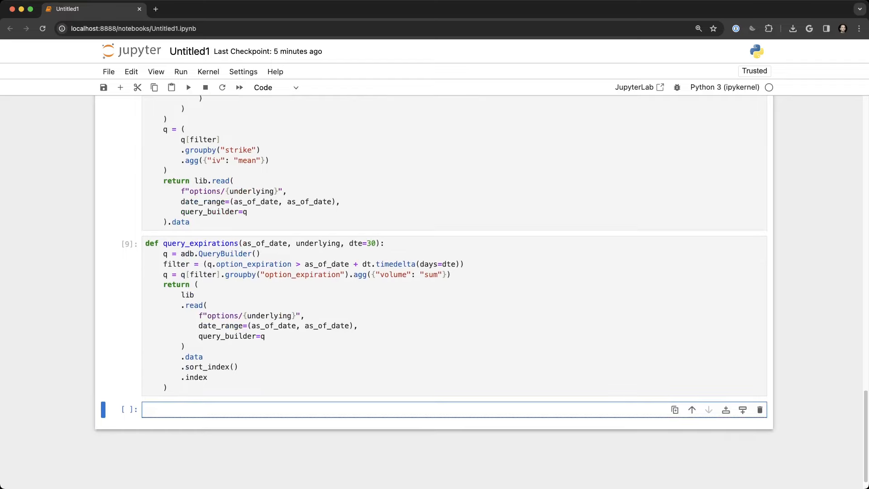
scroll(down, 3)
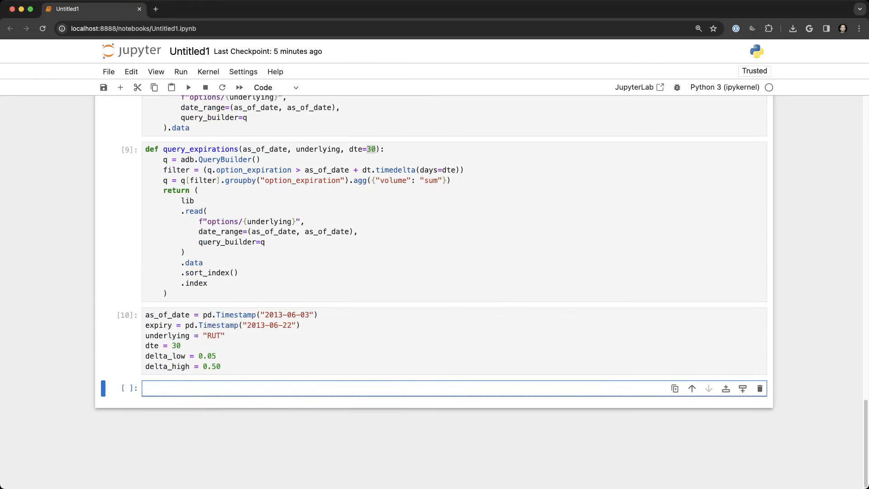
Edit the parameters cell: as_of_date 2013-06-03, expiry 2013-06-22, RUT, dte 30, delta 0.05–0.50.
click(284, 315)
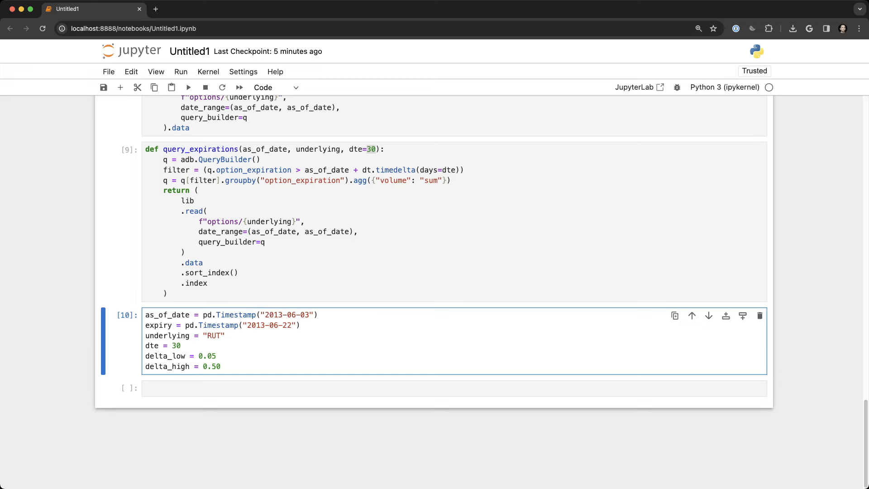
double_click(271, 325)
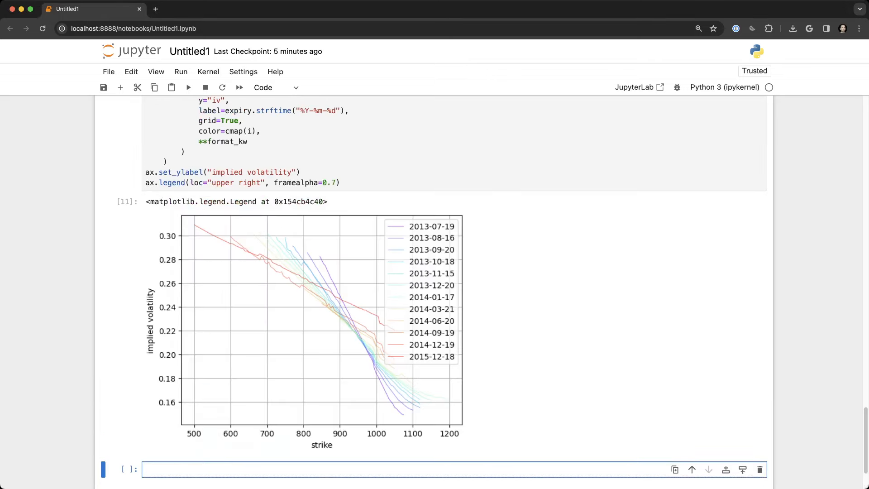
Scroll to the implied volatility versus strike chart across the twelve expiries.
scroll(down, 3)
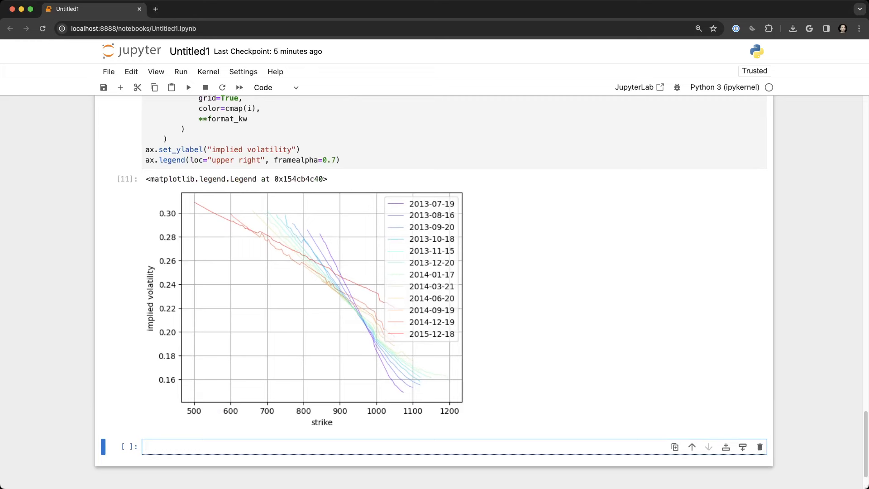